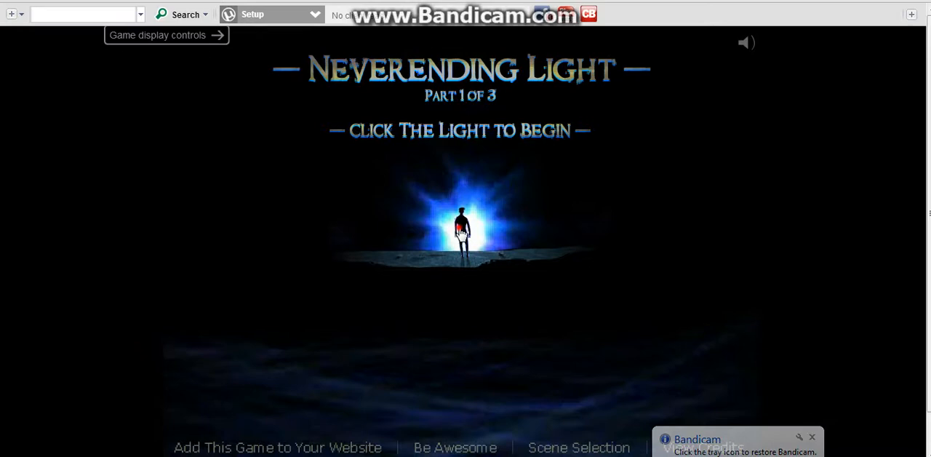
Step: Start Neverending Light from the title screen, opening the first scene with Anabel's dialogue
{"action": "left_click", "coordinate": [460, 230]}
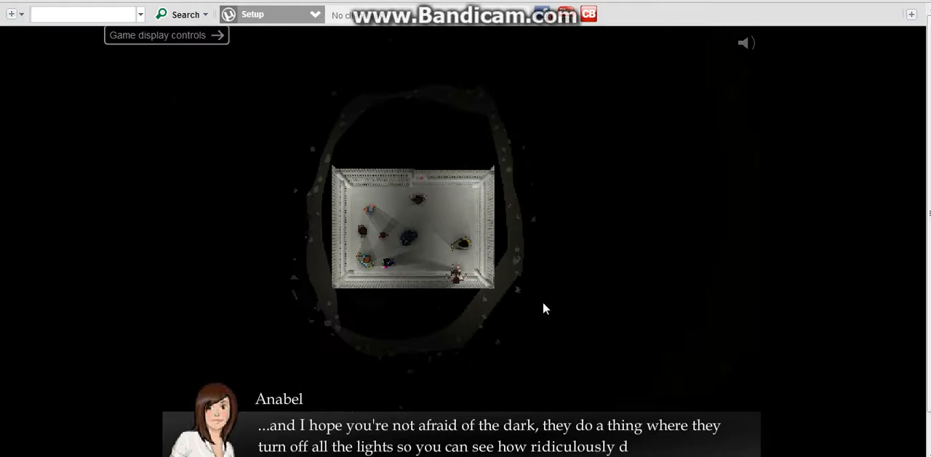